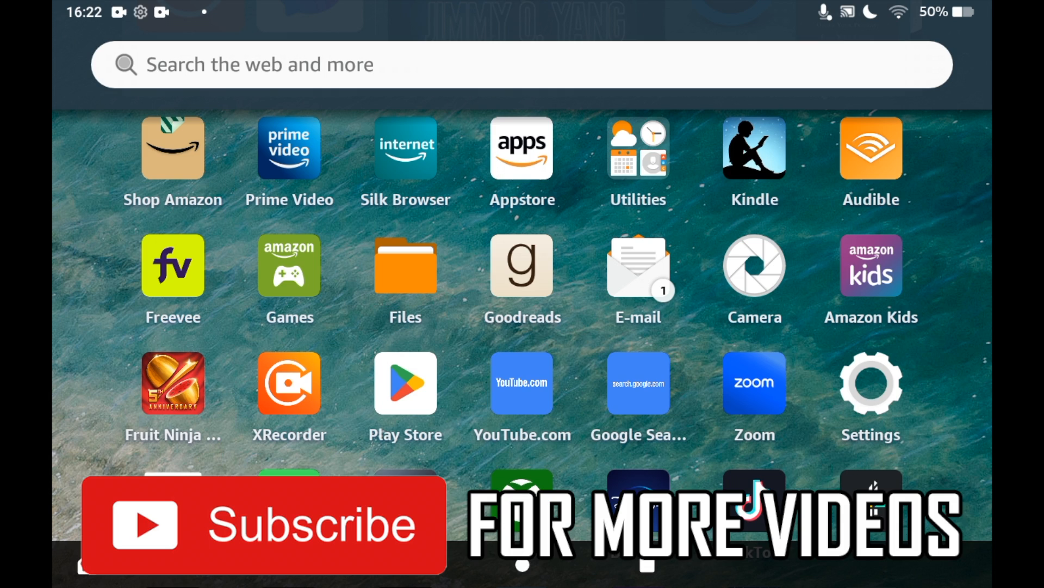
- Open the Amazon Appstore from the Fire home screen
left_click(521, 148)
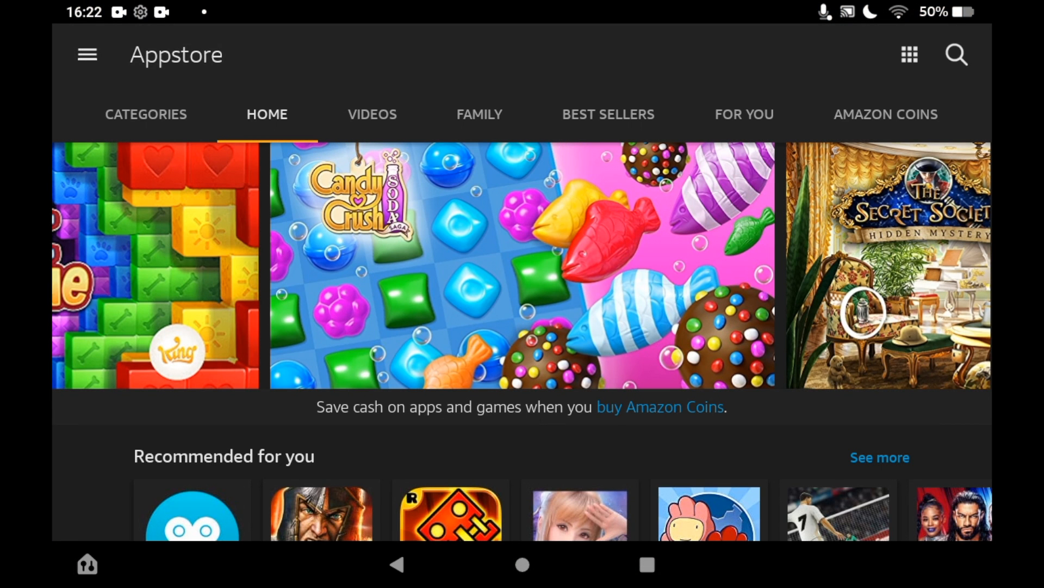
- Search the store for 'air' and open the AirScreen - AirPlay & Cast & Miracast & DLNA page
left_click(957, 54)
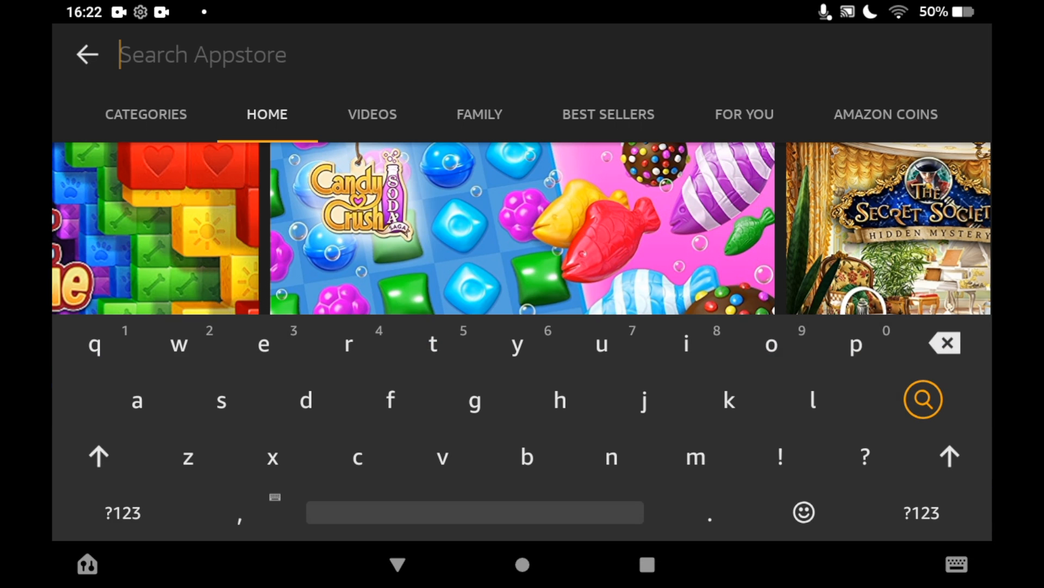
type("air")
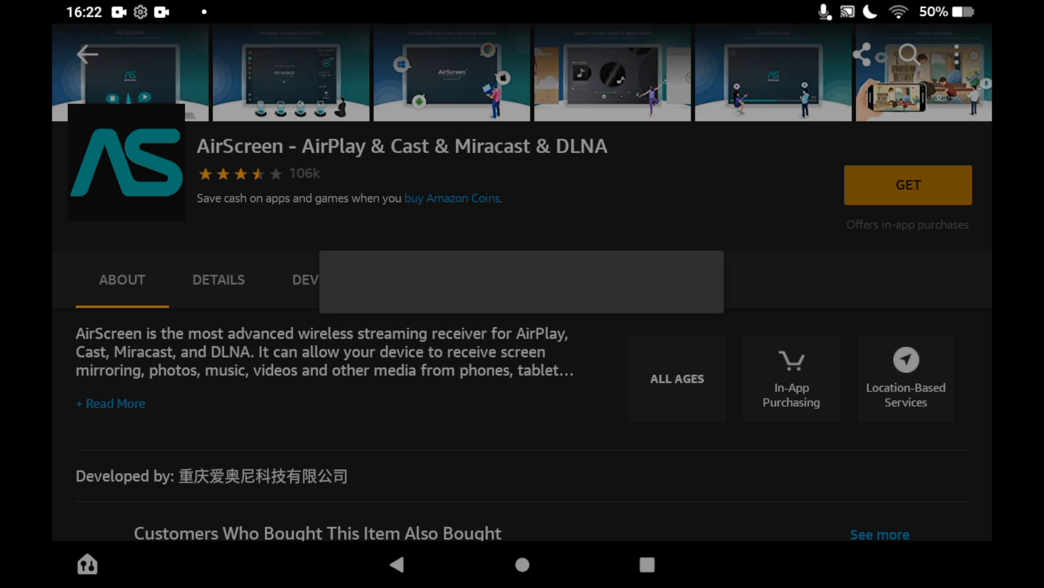
- Get and download the free AirScreen app, then locate its icon on the home screen
left_click(907, 185)
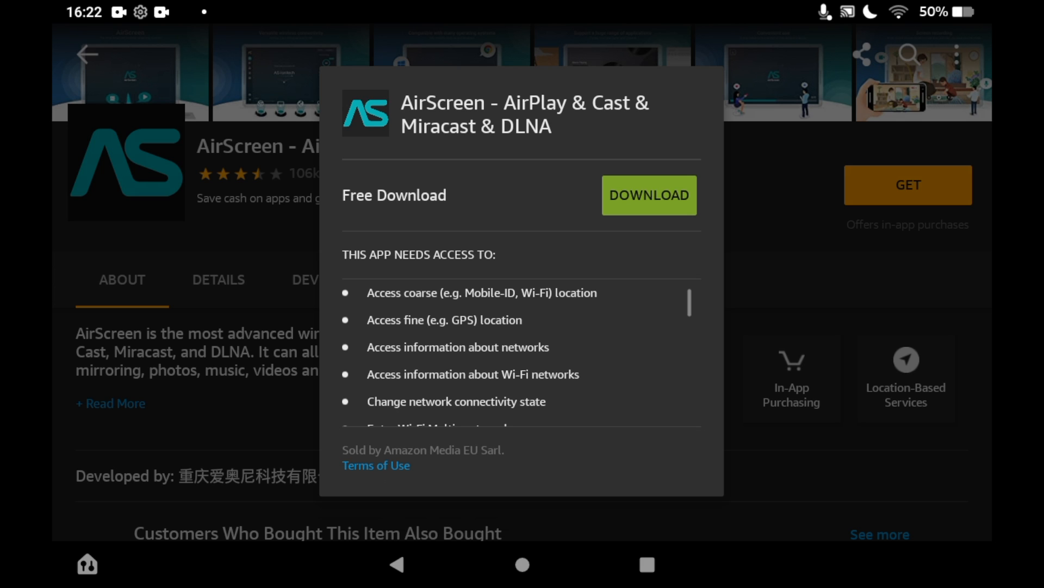
left_click(649, 195)
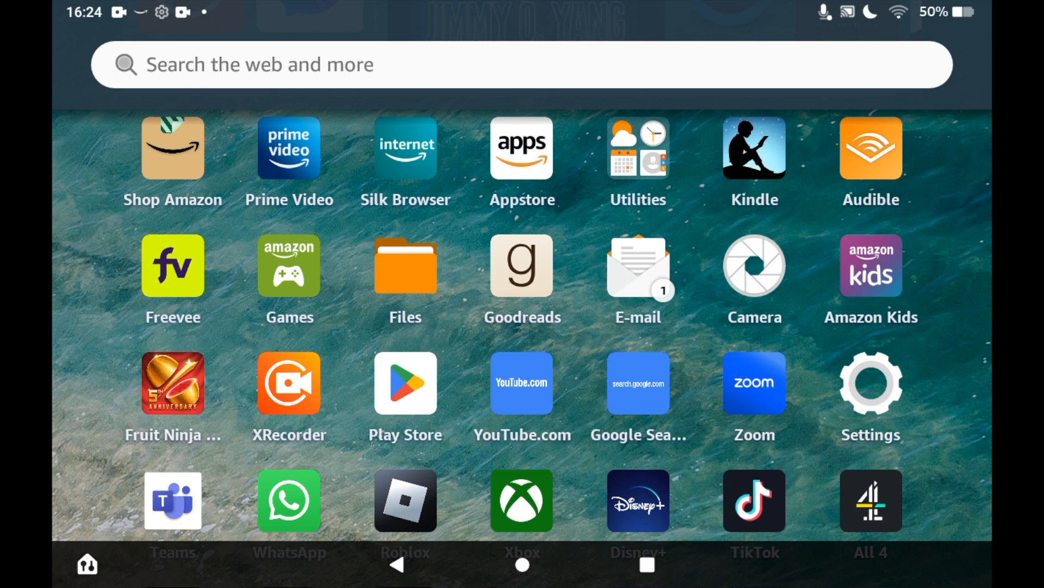
scroll("down", 3)
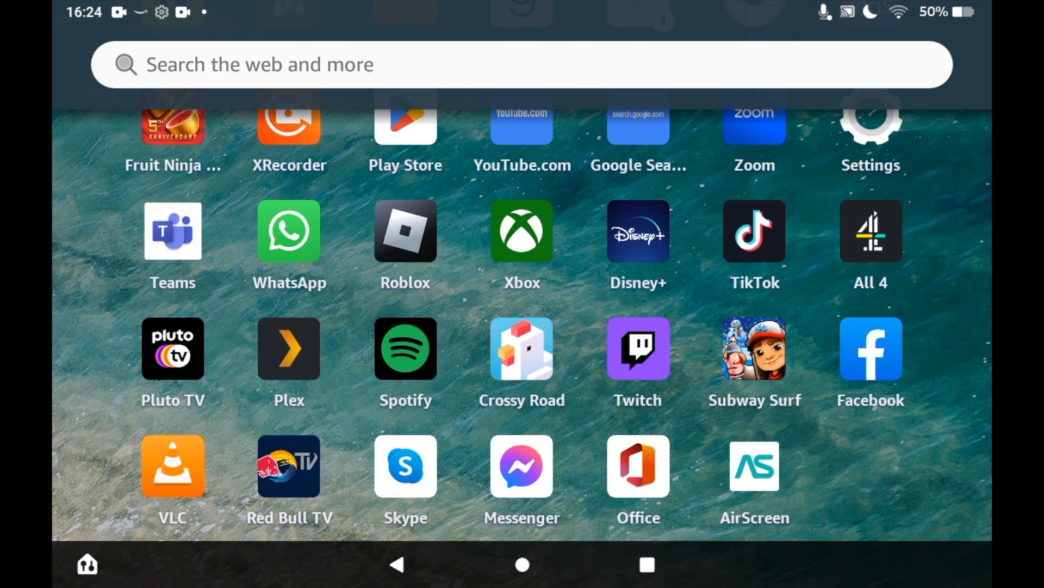
- Launch AirScreen from the home screen so it shows 'AirScreen is running'
left_click(754, 467)
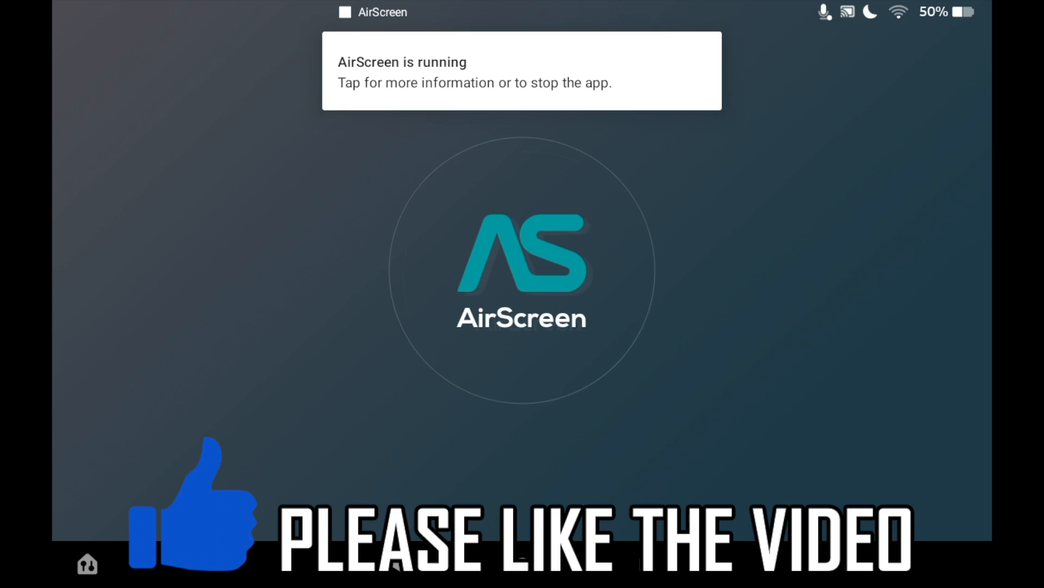